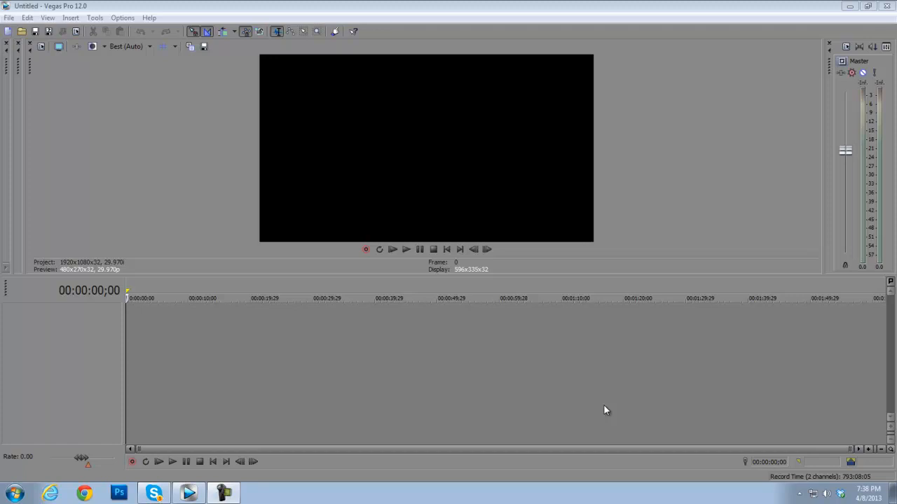
mouse_move(111, 311)
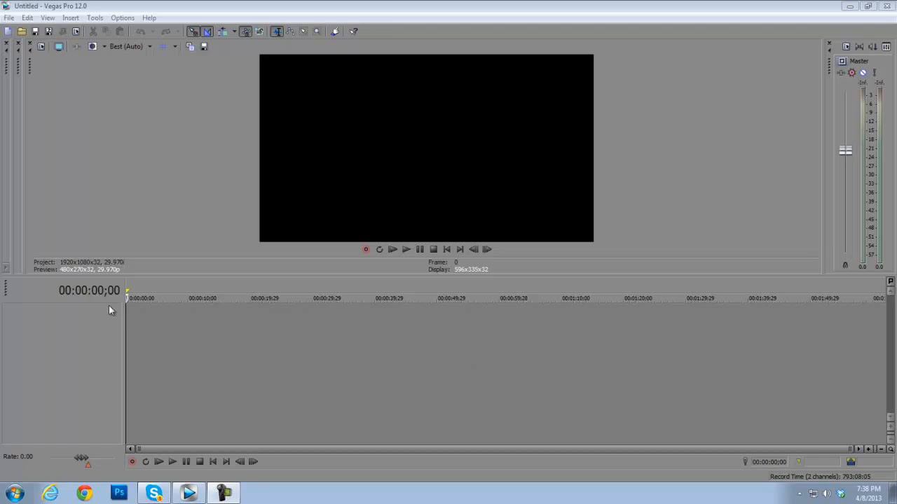
mouse_move(251, 334)
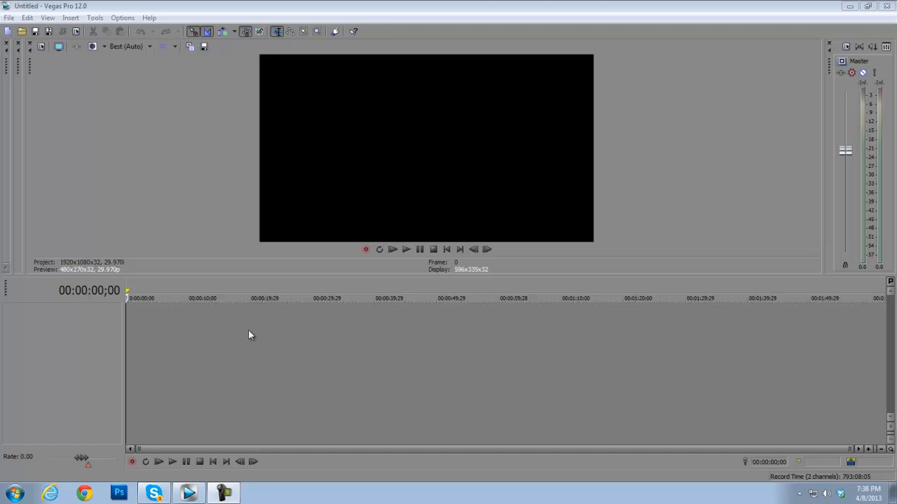
Import the Torch Fast clip from Documents and match project video settings to it
left_click(250, 297)
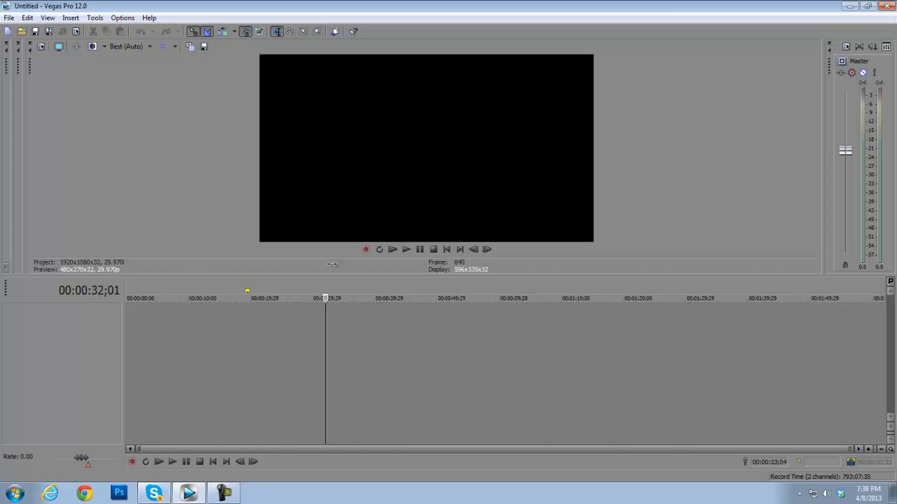
left_click(284, 298)
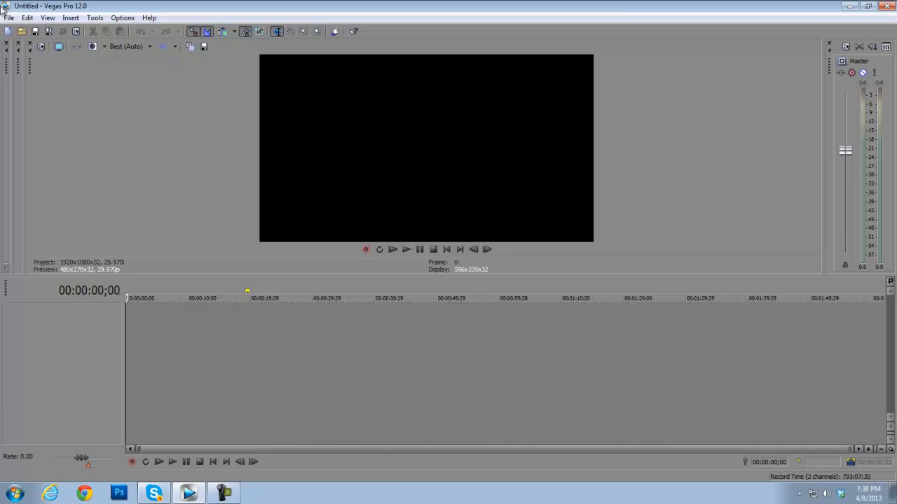
mouse_move(682, 7)
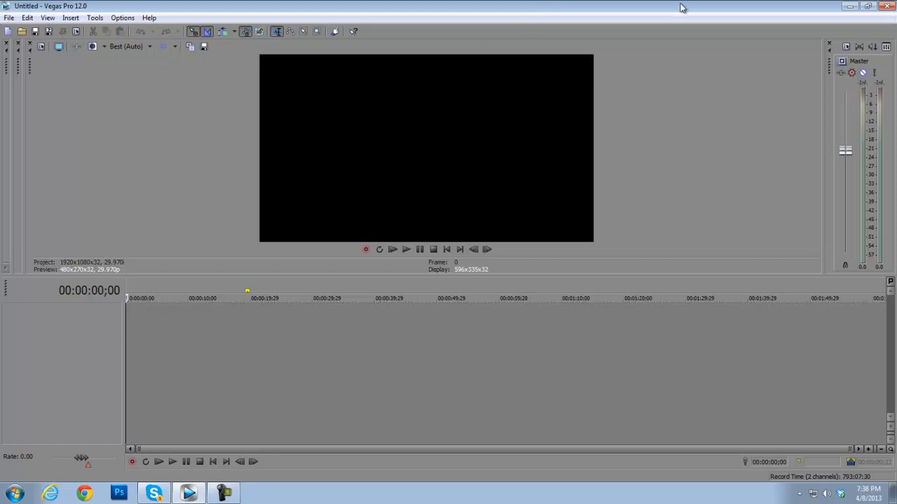
mouse_move(212, 154)
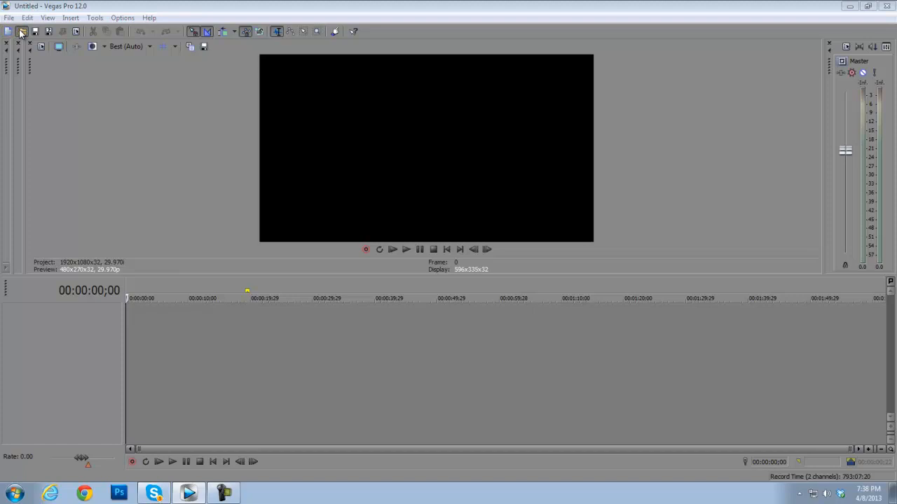
left_click(21, 31)
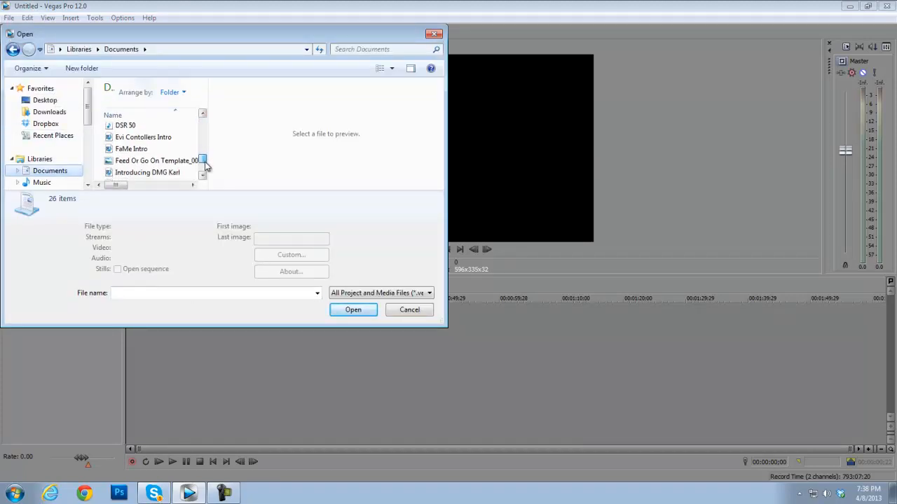
scroll("down", 3)
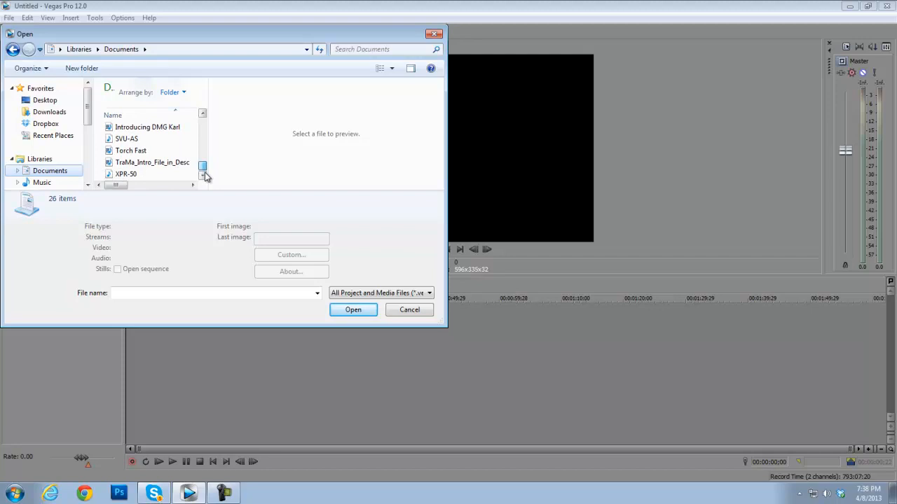
left_click(131, 150)
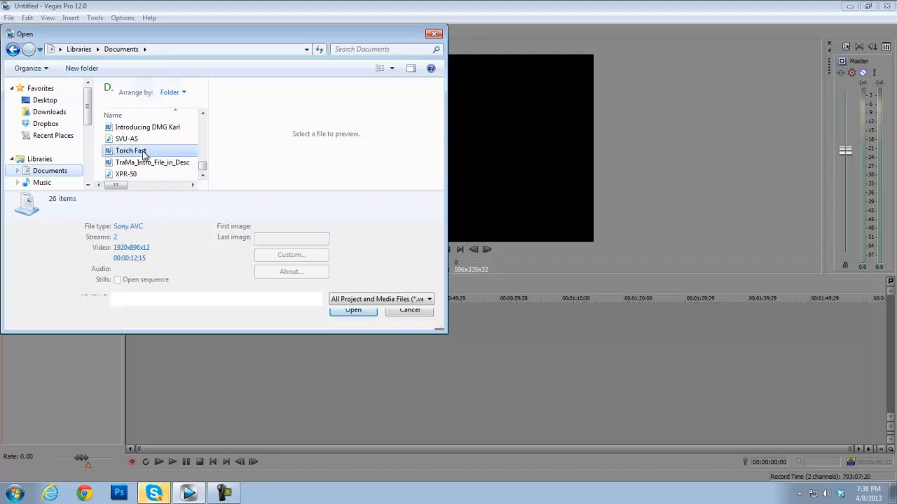
left_click(353, 310)
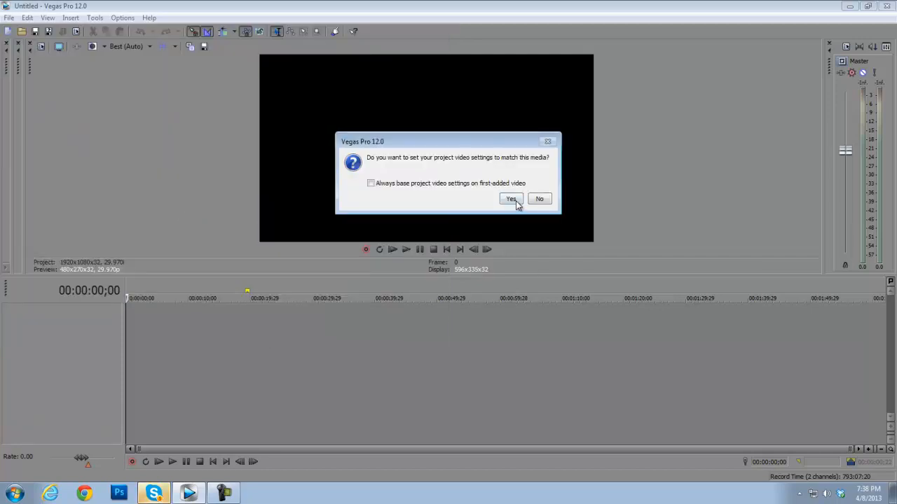
left_click(510, 199)
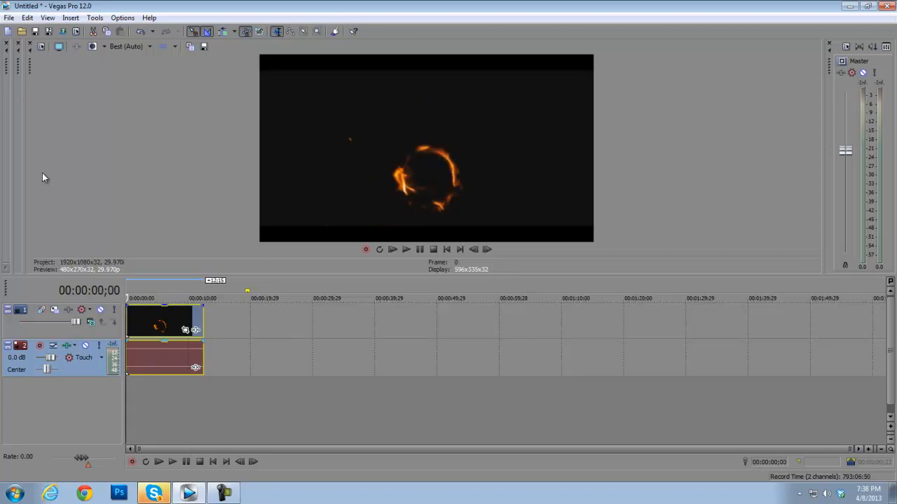
left_click(9, 18)
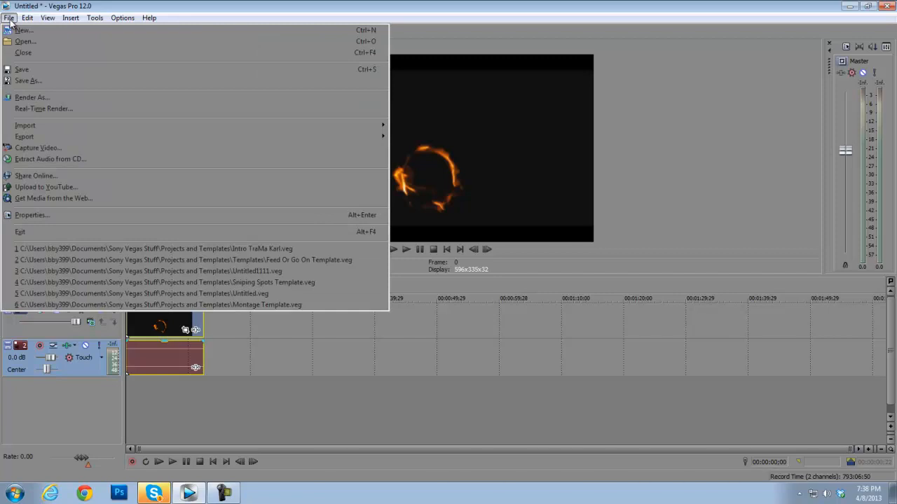
mouse_move(32, 97)
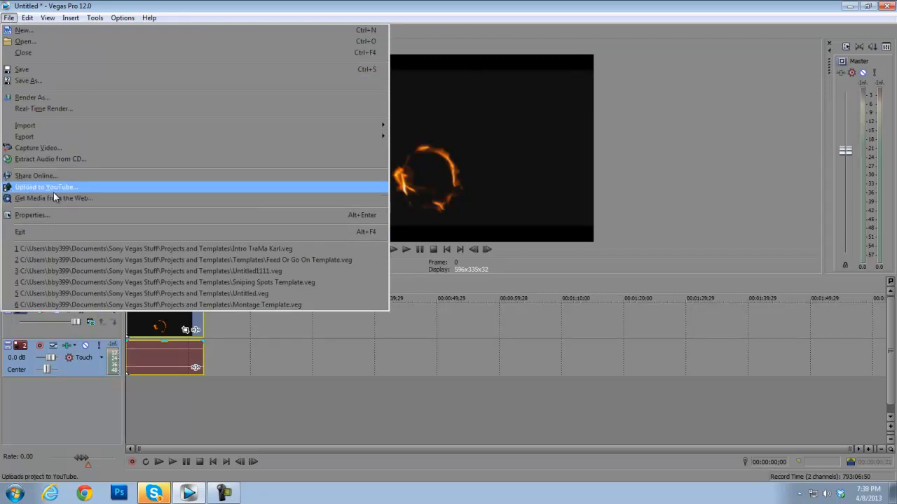
mouse_move(35, 176)
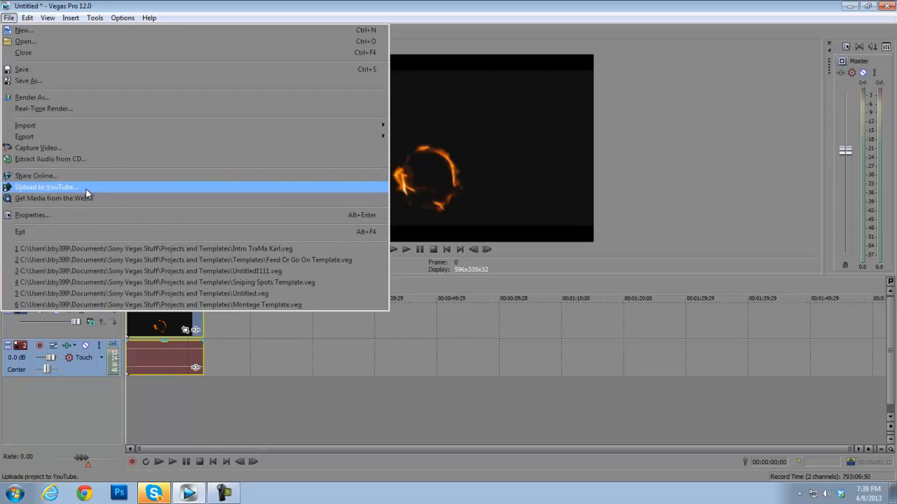
left_click(46, 187)
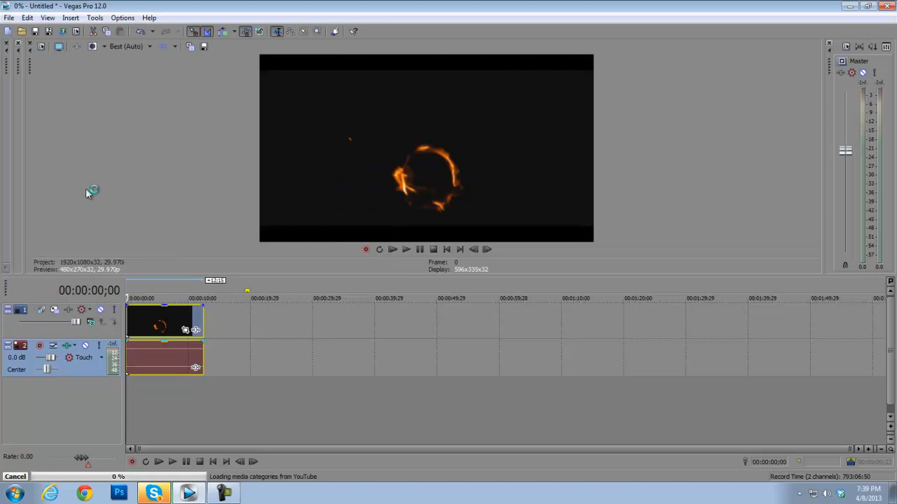
mouse_move(238, 133)
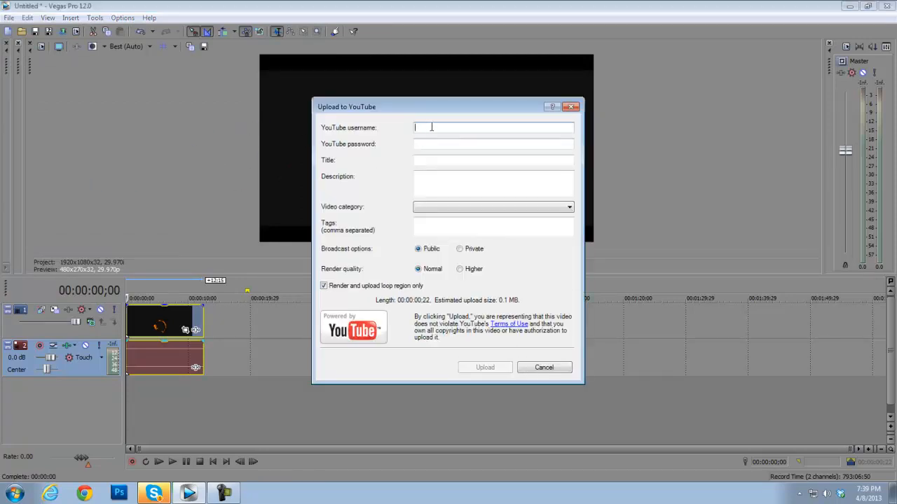
left_click(493, 160)
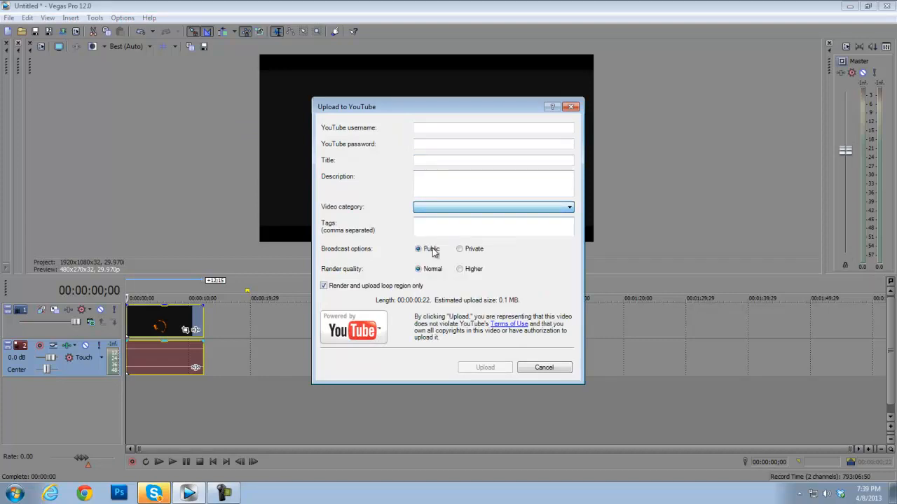
left_click(459, 269)
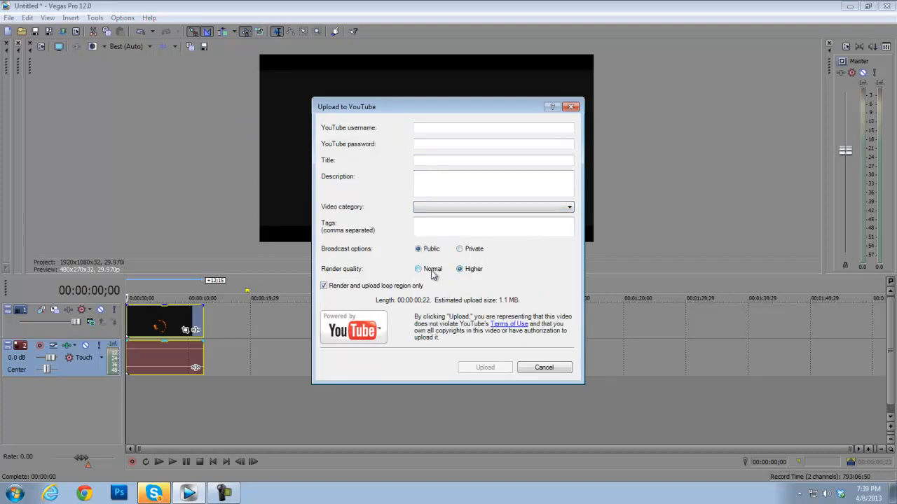
left_click(459, 268)
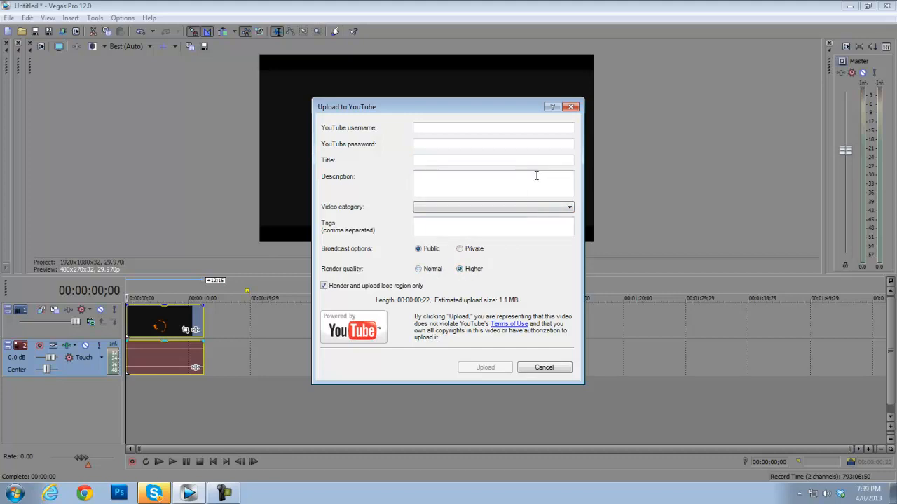
mouse_move(459, 143)
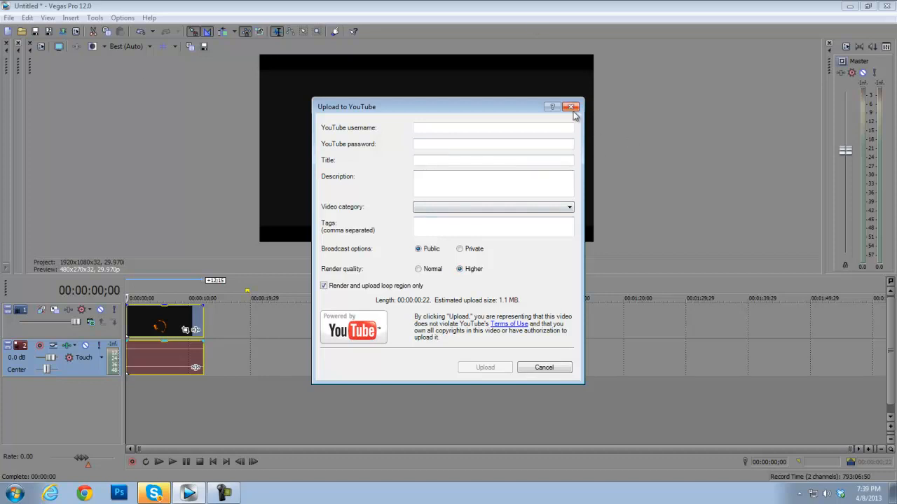
mouse_move(490, 170)
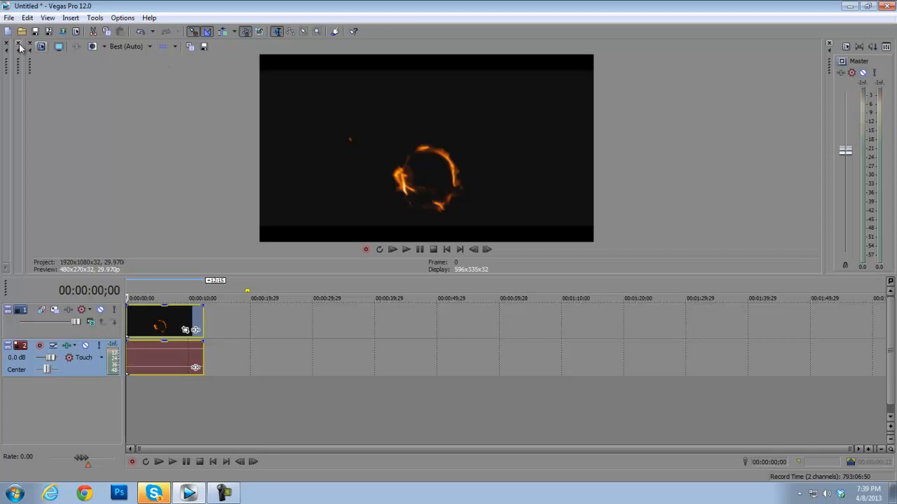
In Render As, select the MainConcept AVC/AAC Internet HD 720p template, briefly trying 1080p
left_click(9, 18)
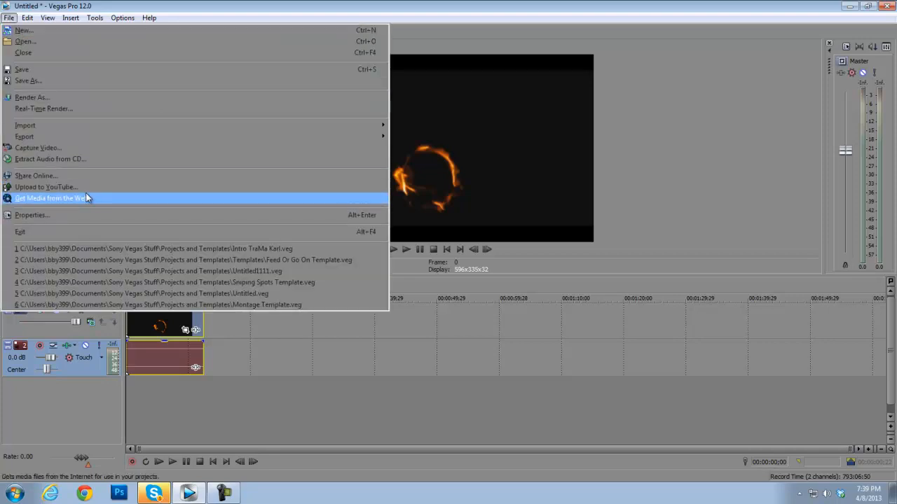
mouse_move(46, 187)
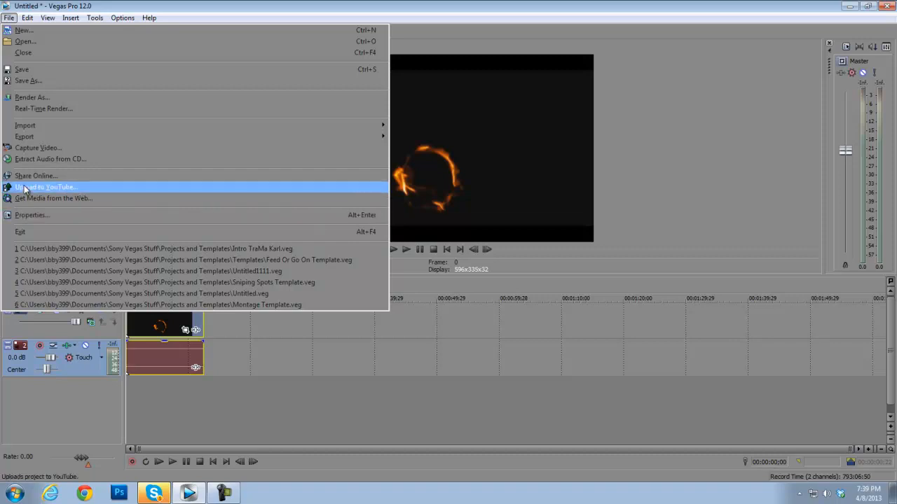
mouse_move(32, 97)
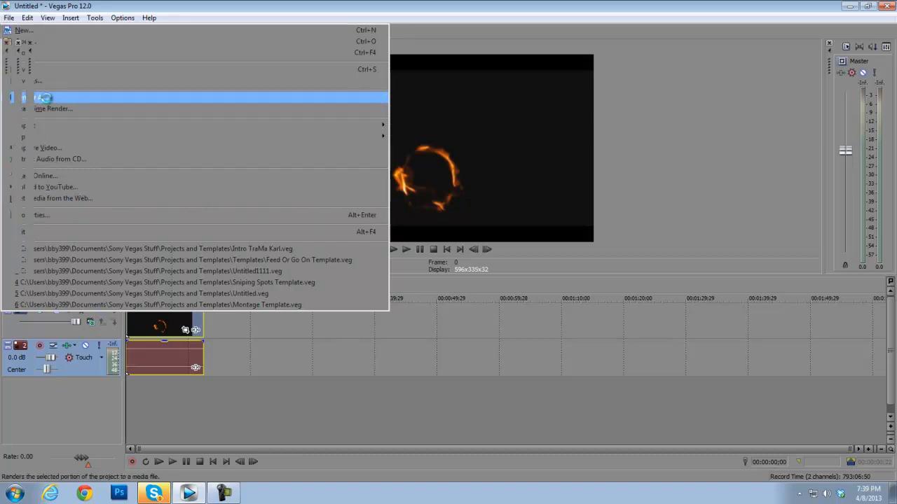
left_click(52, 108)
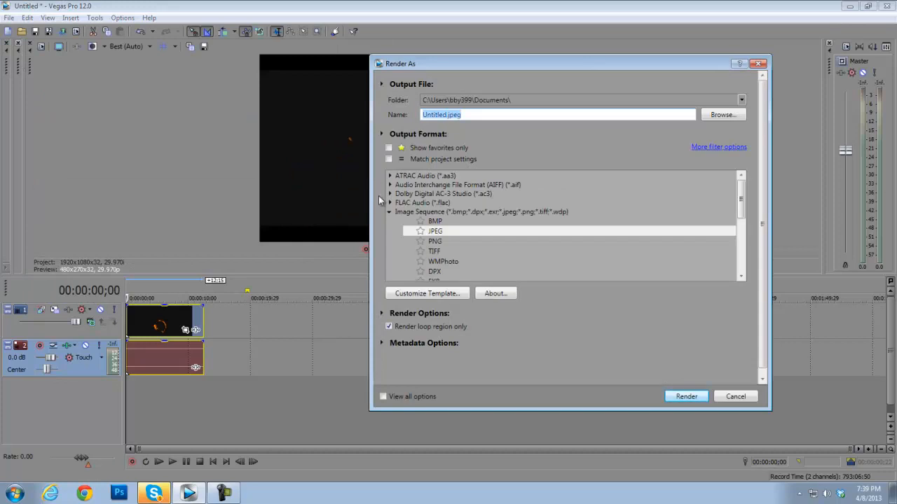
mouse_move(451, 256)
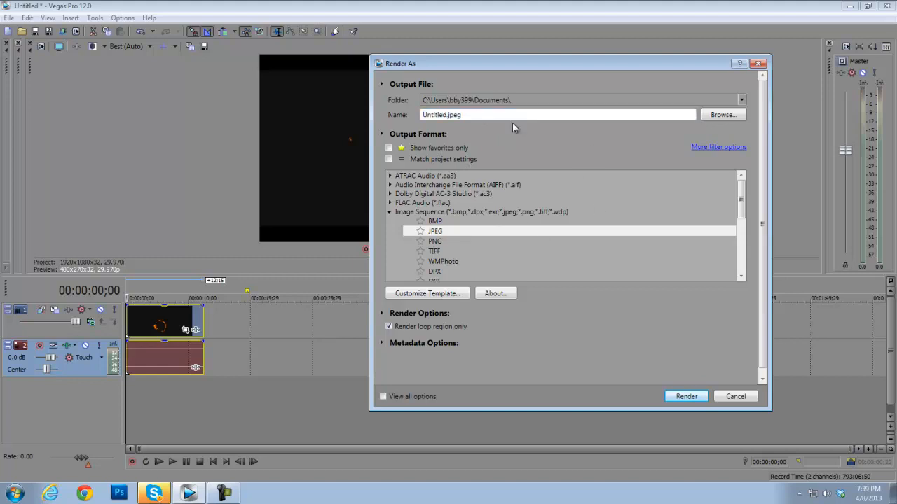
mouse_move(414, 206)
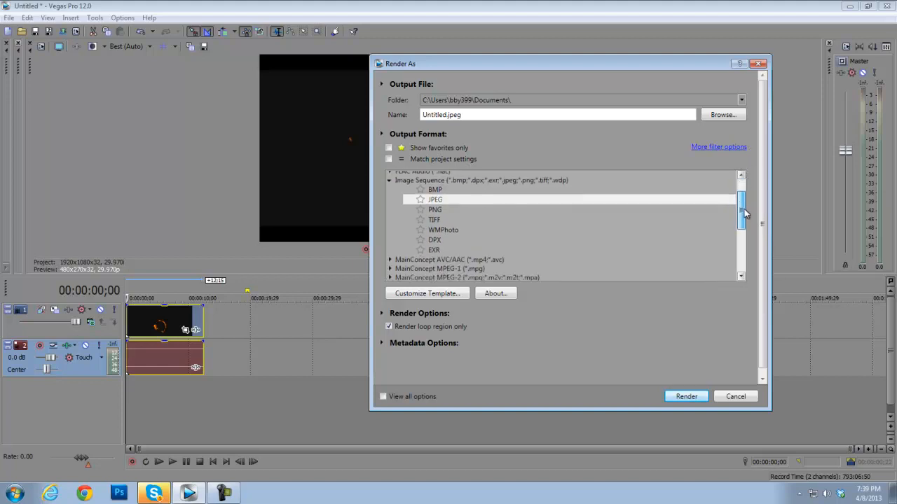
scroll("down", 3)
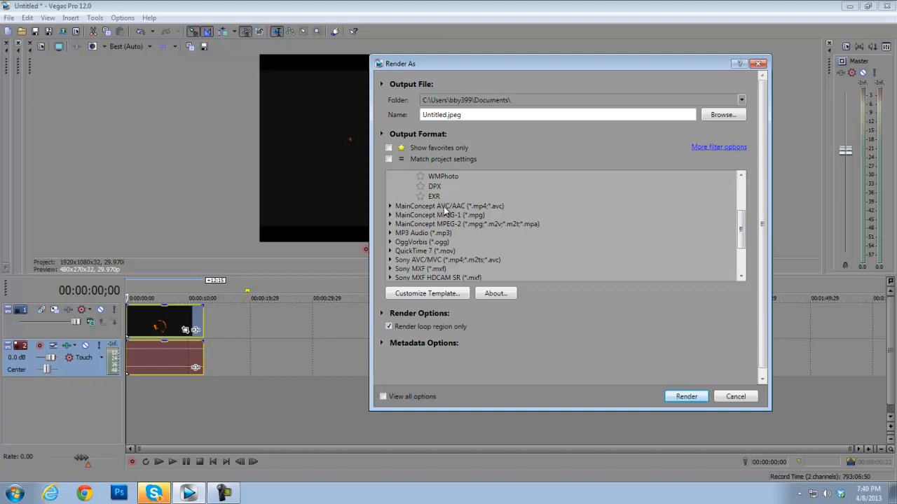
mouse_move(458, 213)
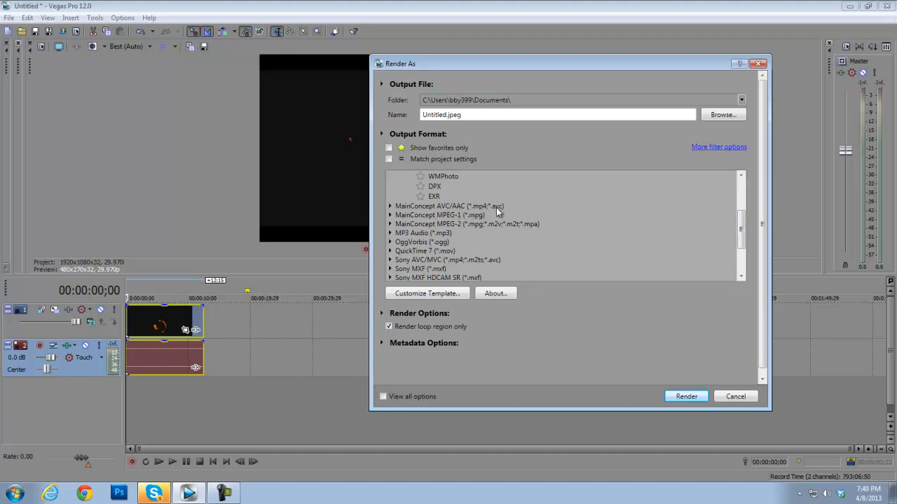
left_click(390, 206)
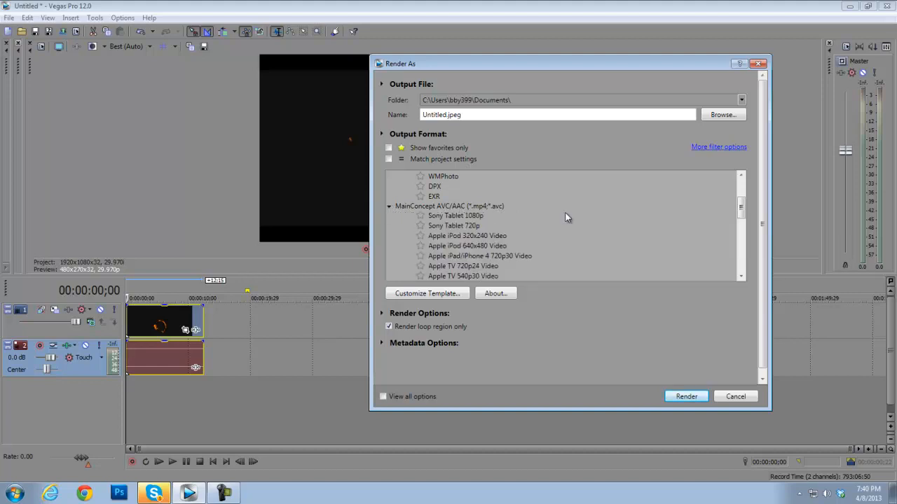
scroll("down", 3)
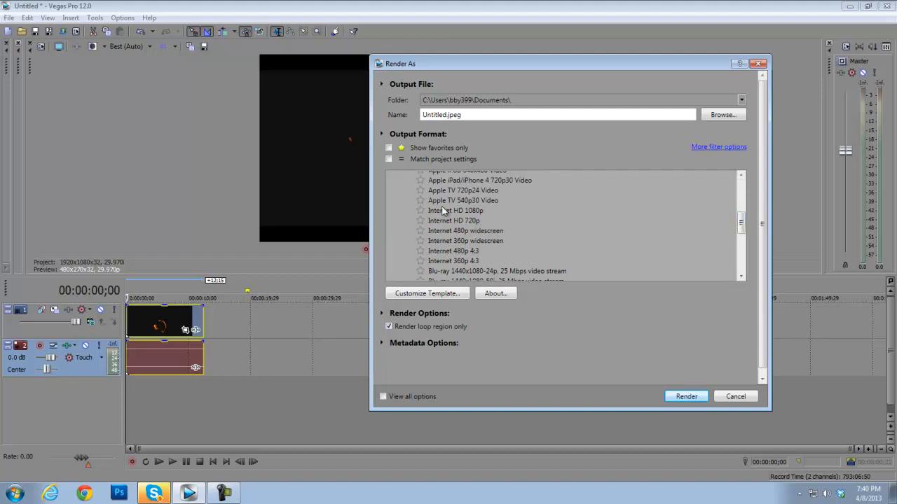
left_click(453, 221)
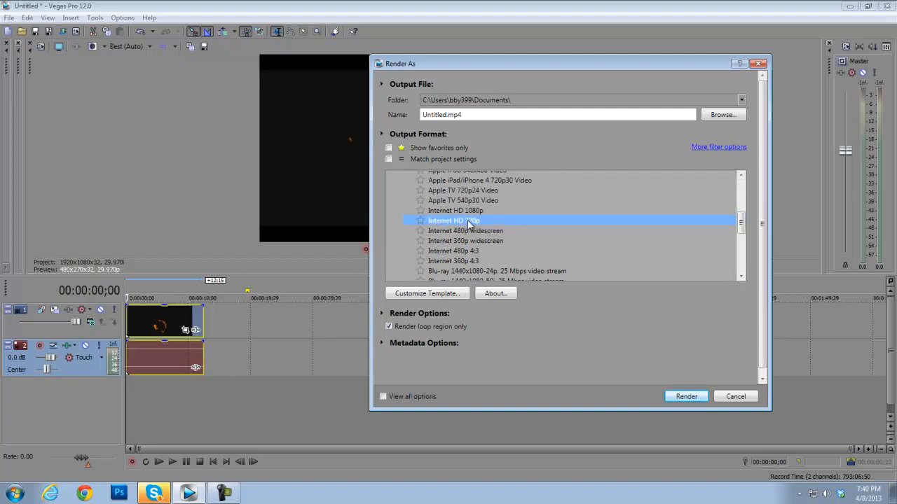
left_click(455, 210)
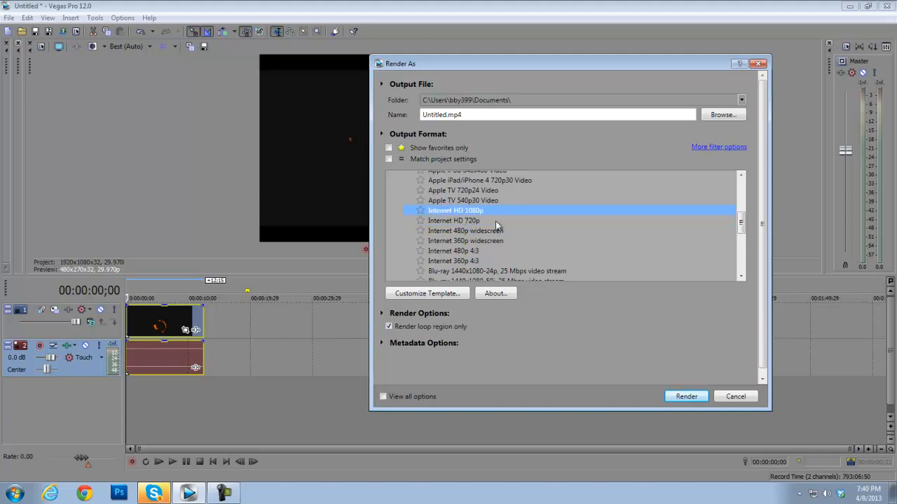
left_click(454, 221)
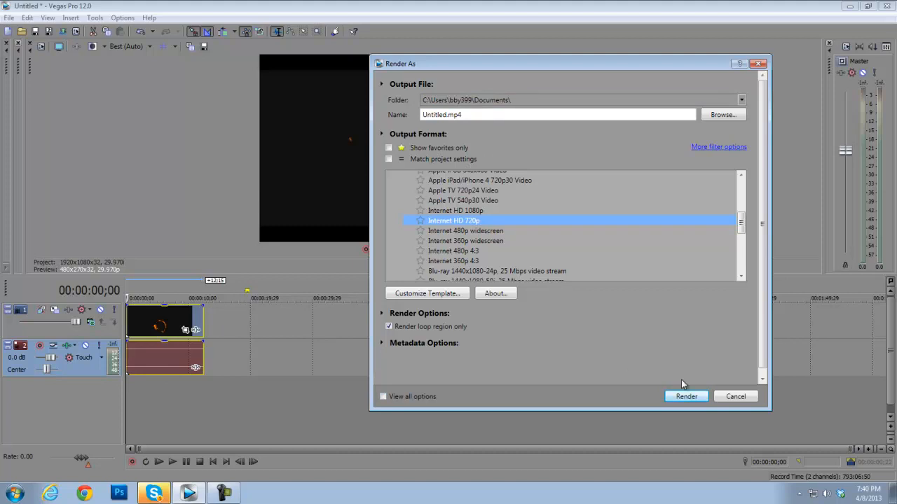
left_click(735, 397)
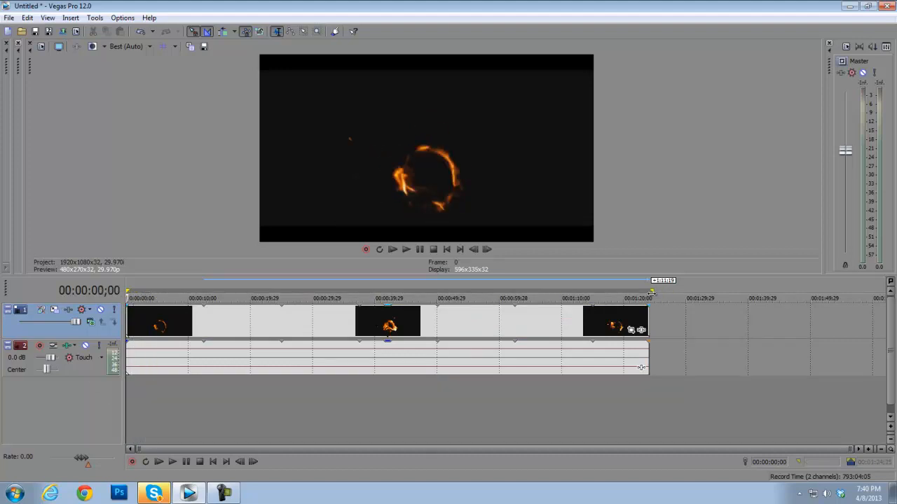
Show the File menu commands after the render window closes
left_click(9, 18)
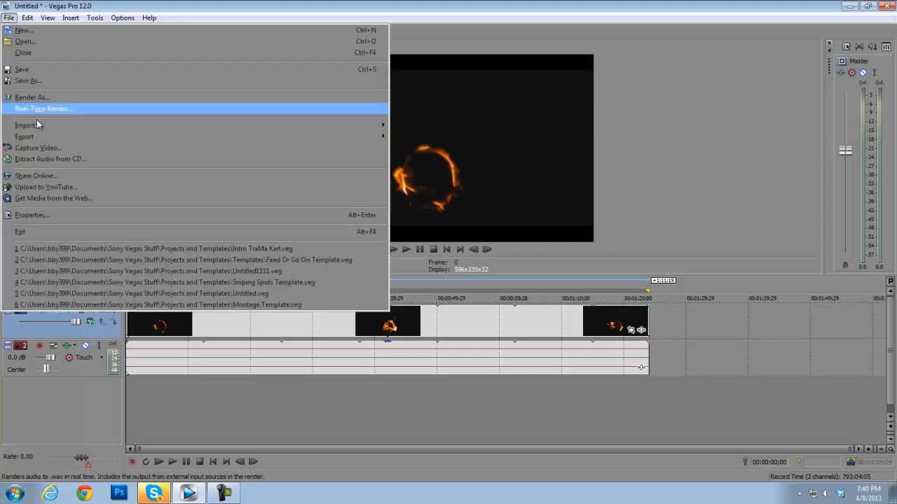
Reopen Render As and select MainConcept AVC/AAC Internet HD 720p again
left_click(32, 97)
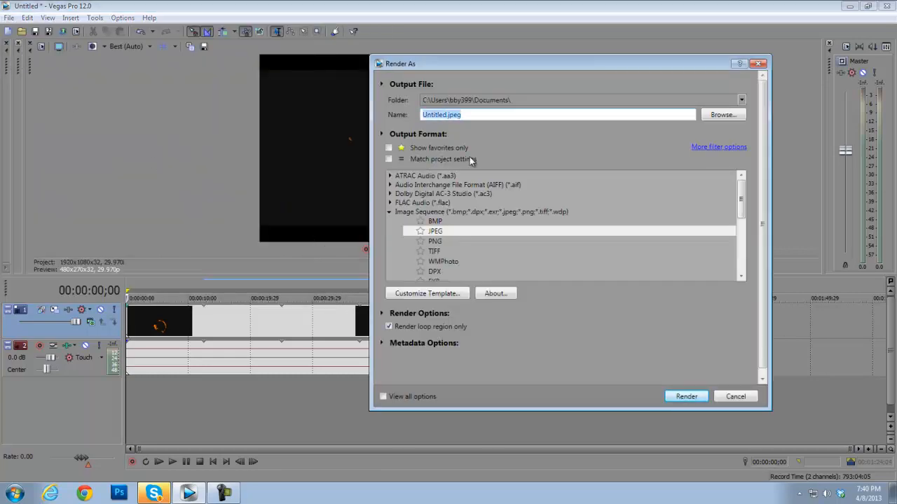
scroll("down", 3)
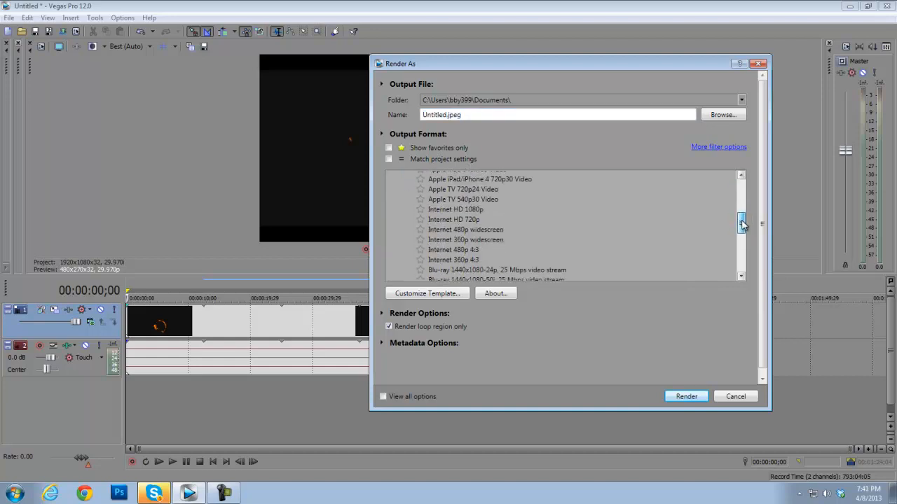
left_click(453, 200)
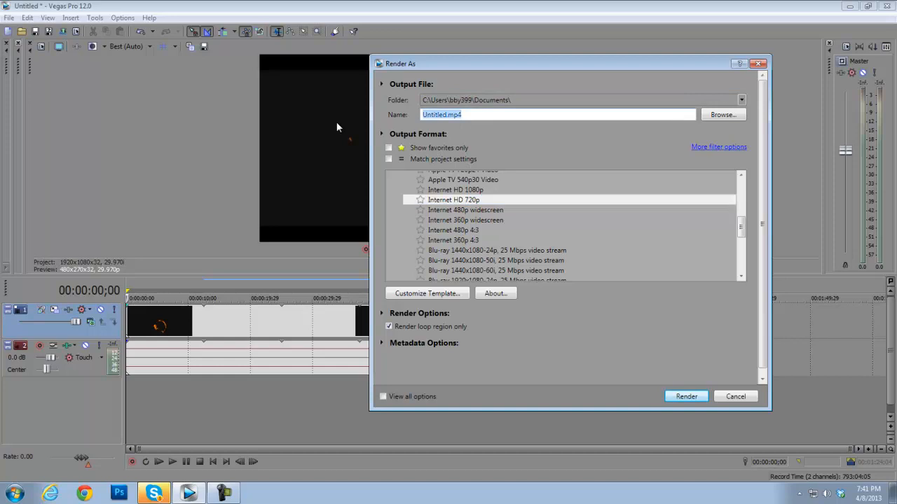
left_click(685, 397)
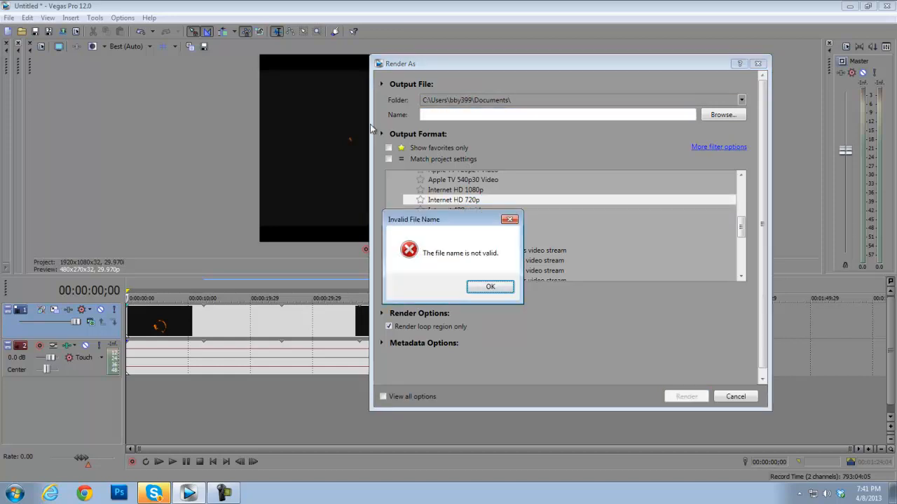
Dismiss the invalid file name warnings and name the output Tutorial, keeping Internet HD 720p
left_click(490, 286)
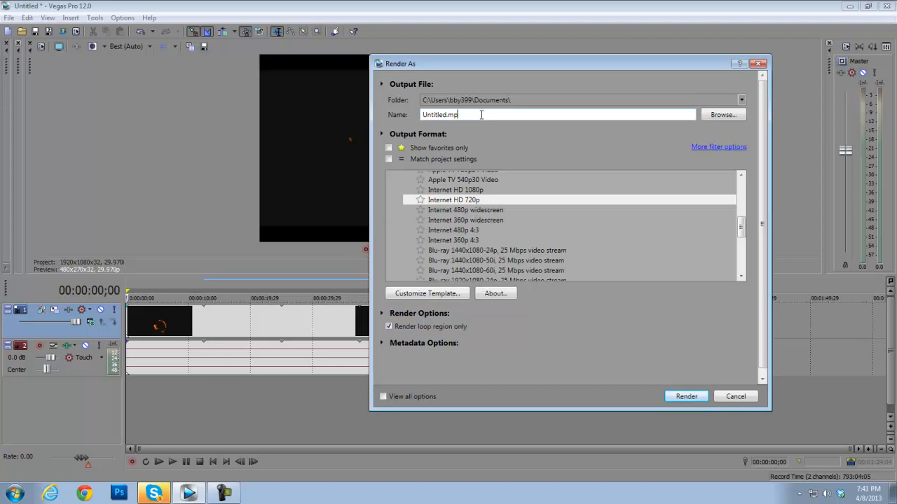
left_click(686, 397)
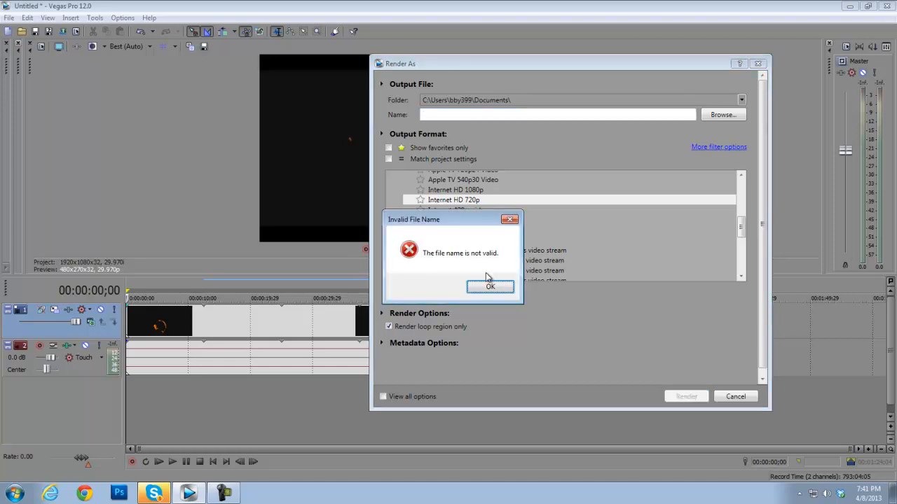
left_click(491, 286)
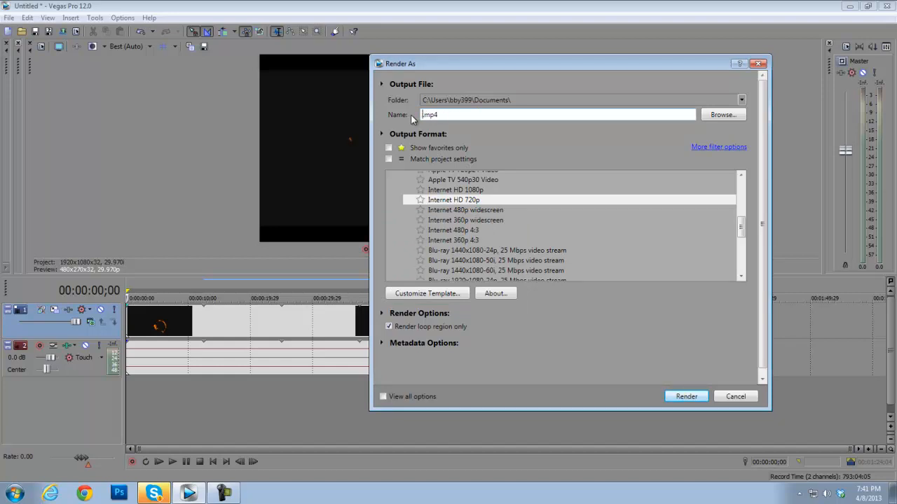
type("Turo")
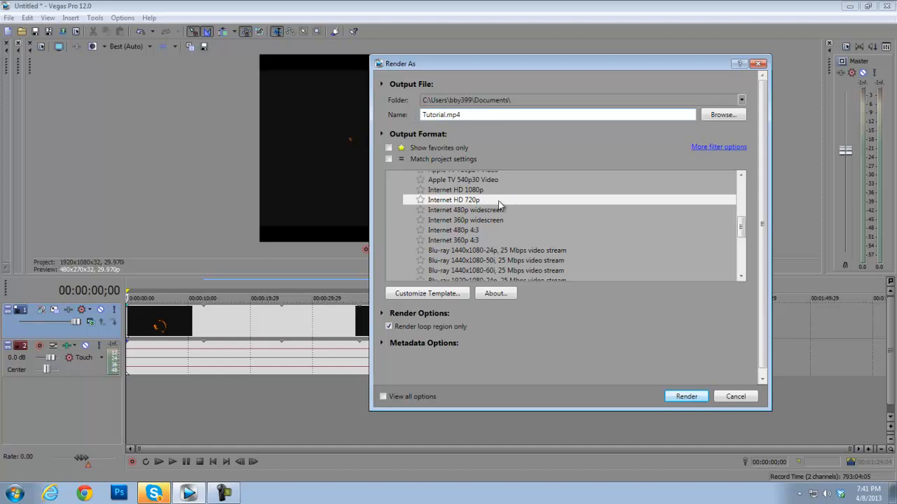
left_click(453, 200)
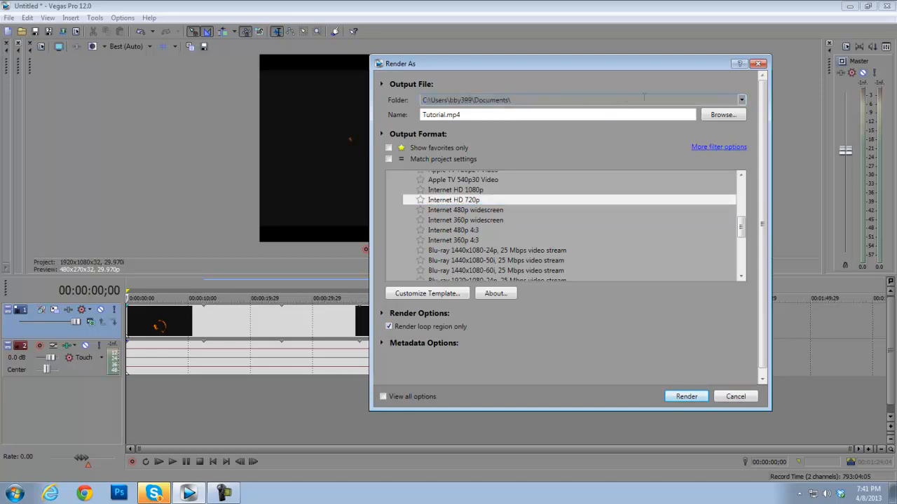
left_click(722, 114)
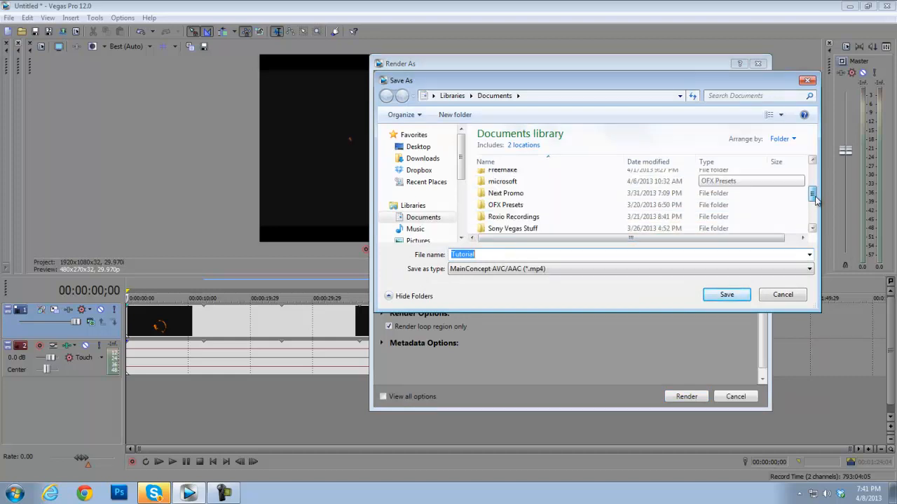
scroll("down", 3)
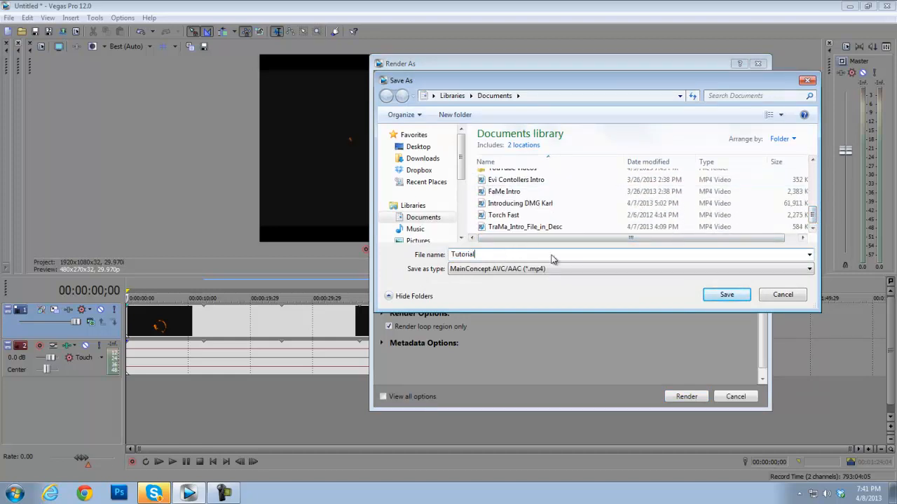
left_click(727, 294)
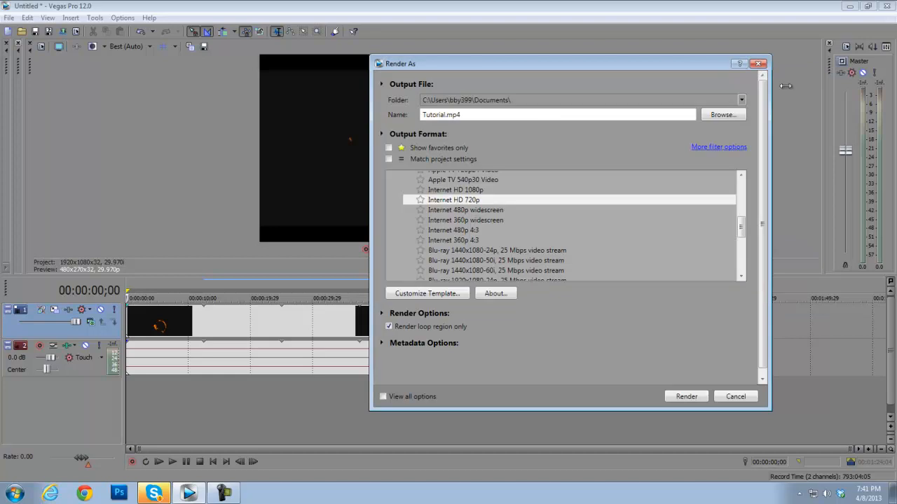
left_click(557, 114)
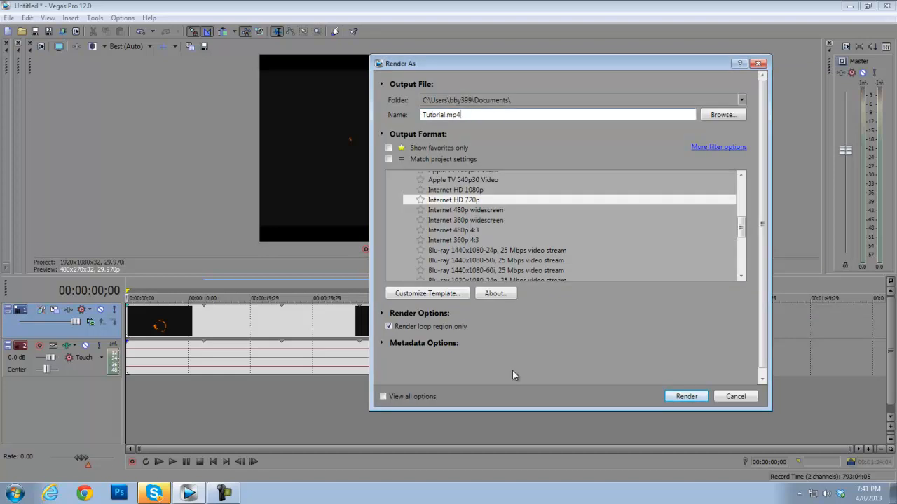
left_click(735, 396)
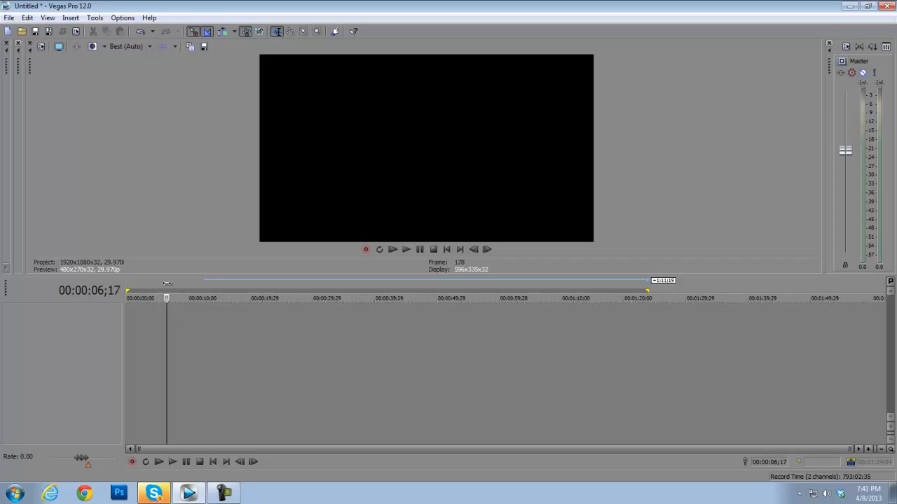
Scrub the playhead from about 1:29 back through 0:56 and 0:19 to near the start
left_click(679, 298)
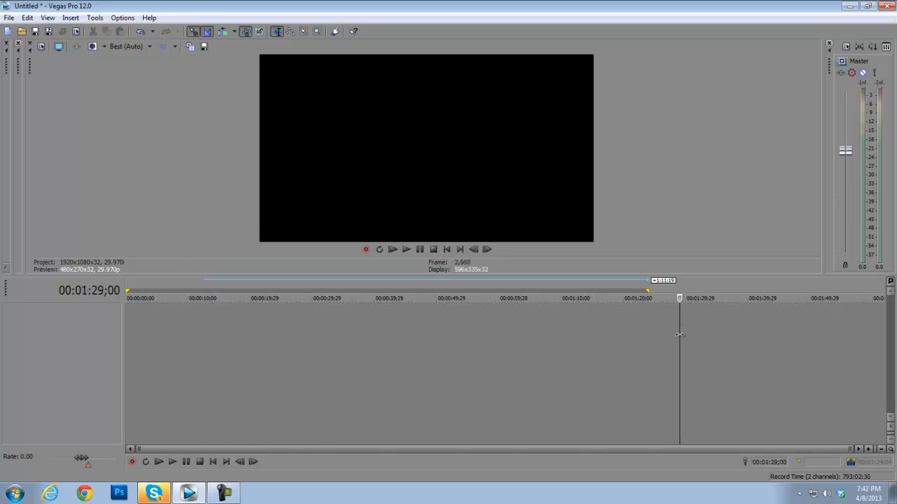
left_click(479, 298)
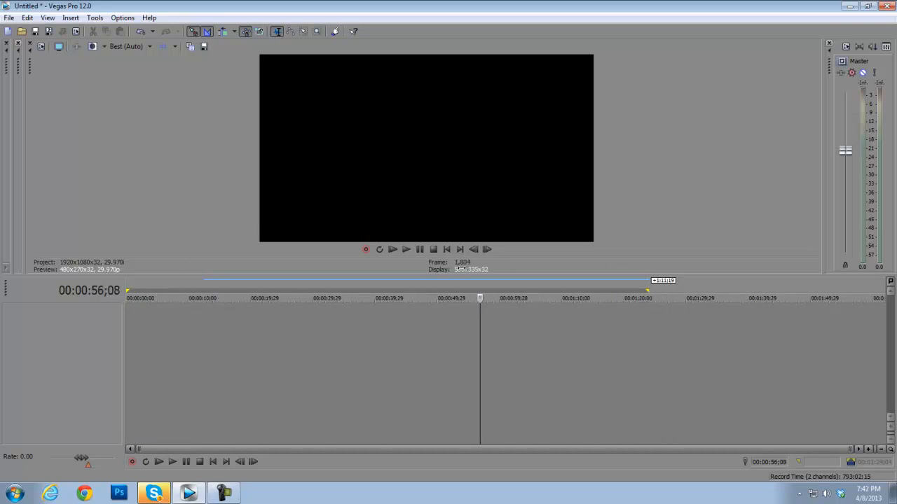
left_click(252, 298)
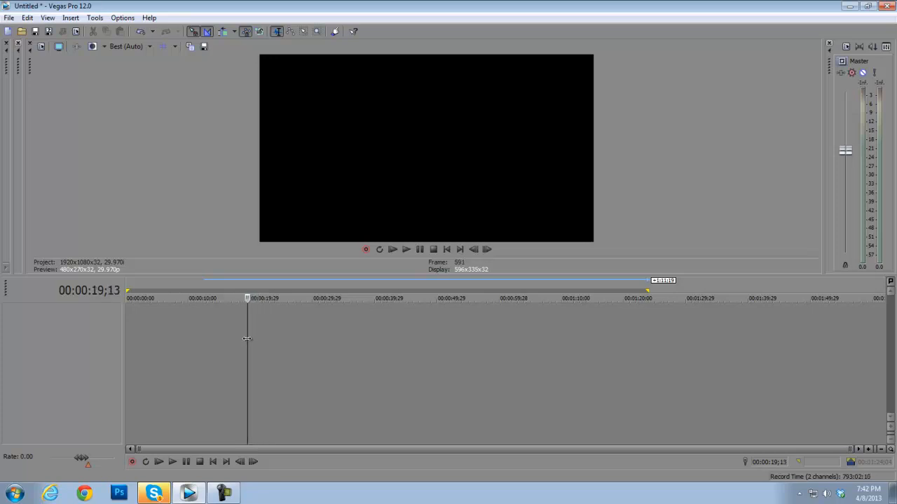
left_click(141, 298)
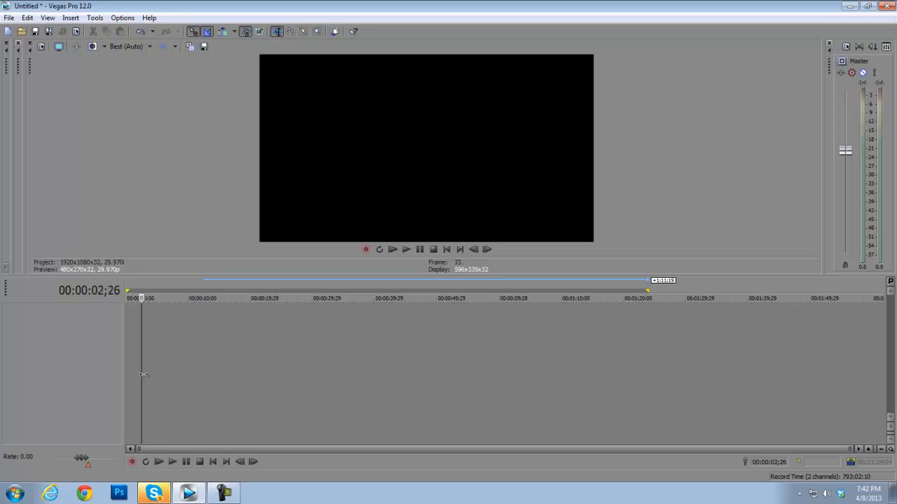